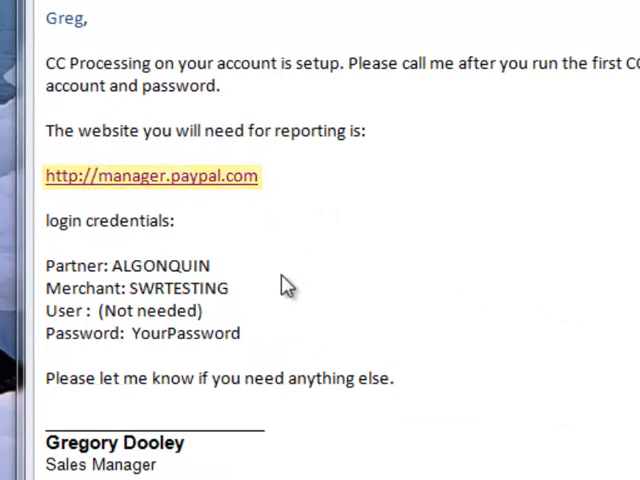
- Open the manager.paypal.com link from the credit card processing email to reach Manager Login
drag(46, 265, 240, 335)
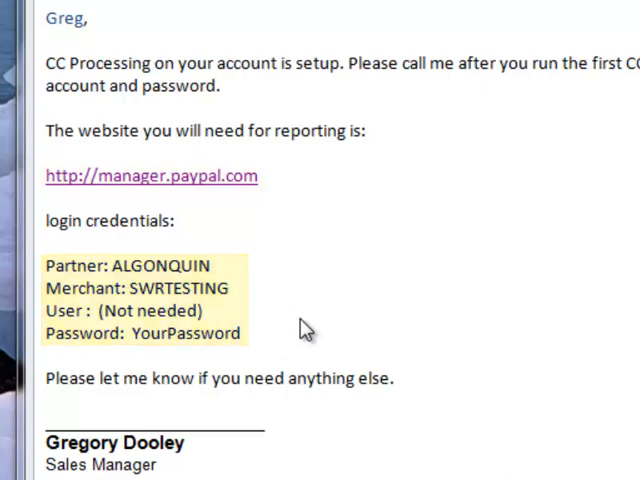
click(389, 240)
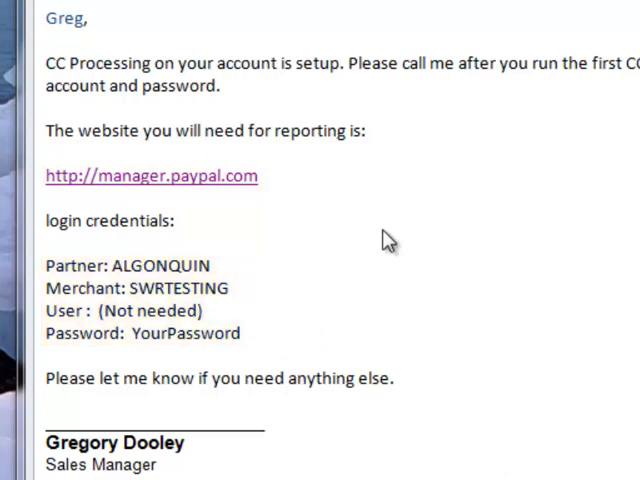
mouse_move(203, 188)
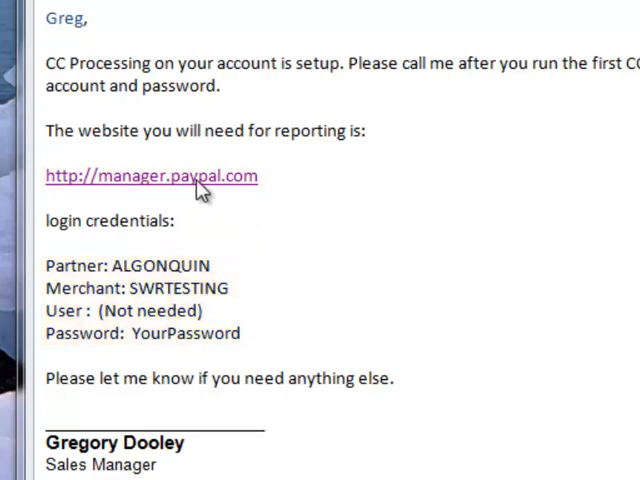
click(150, 176)
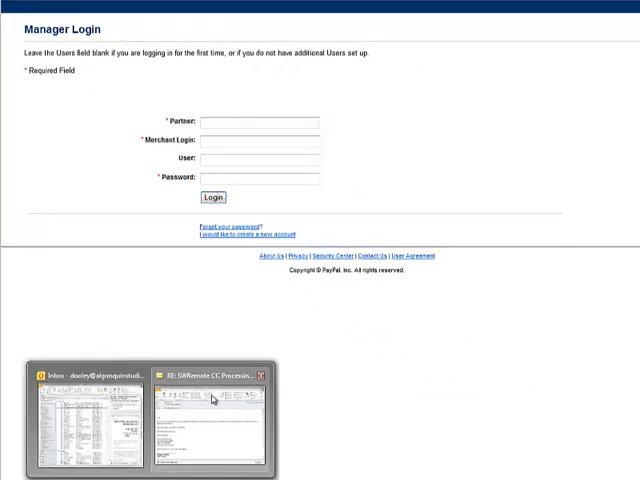
- Fill the login form with partner ALGONQUIN, merchant SWRTESTING and the emailed password
click(210, 398)
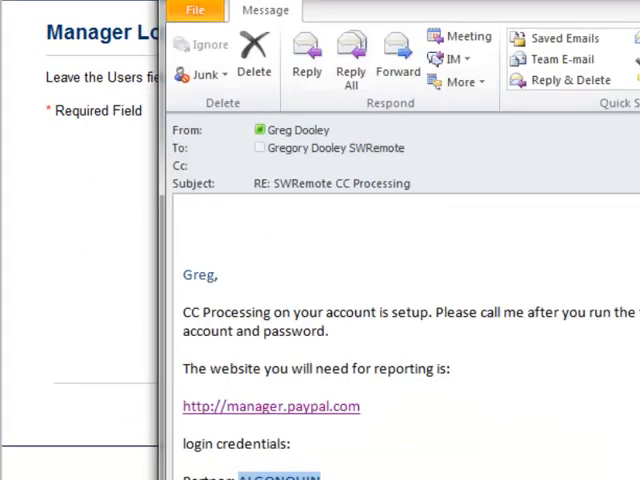
scroll(down, 3)
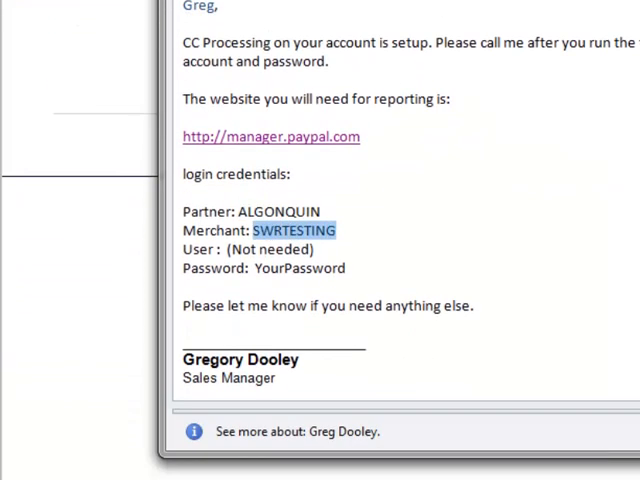
click(271, 136)
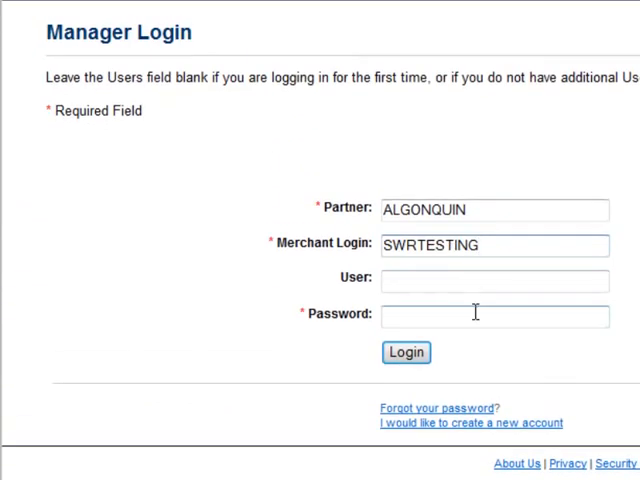
click(494, 315)
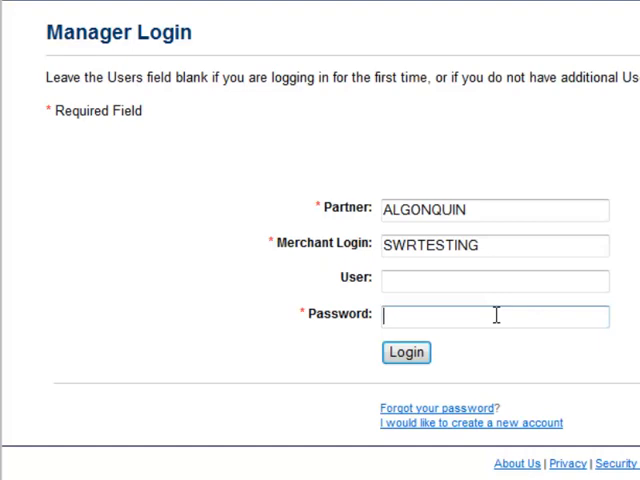
text(••)
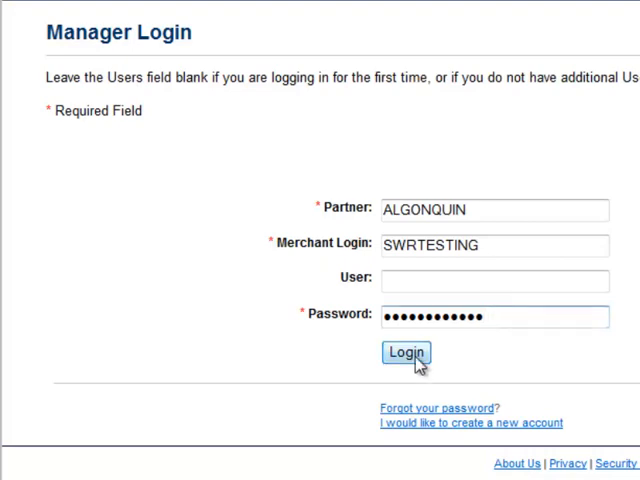
- Log in and open Virtual Terminal's Single Transaction form
click(405, 353)
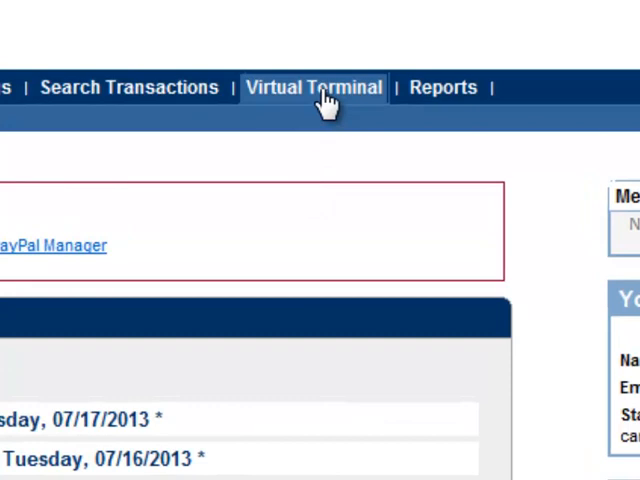
click(312, 87)
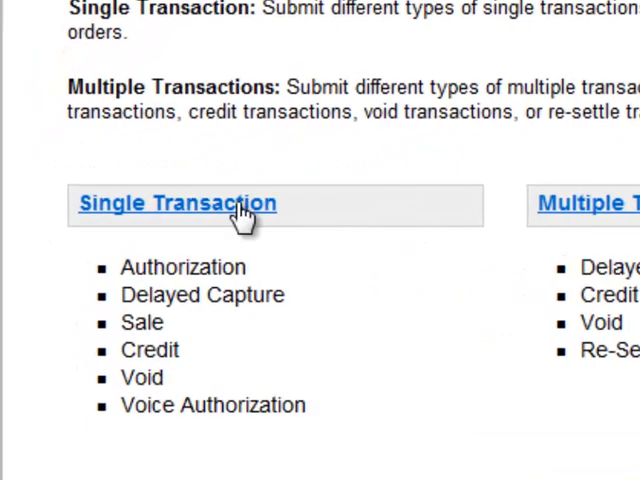
click(177, 203)
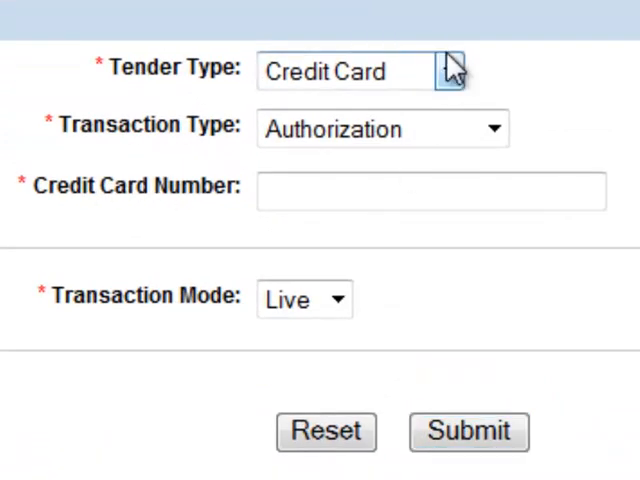
click(494, 128)
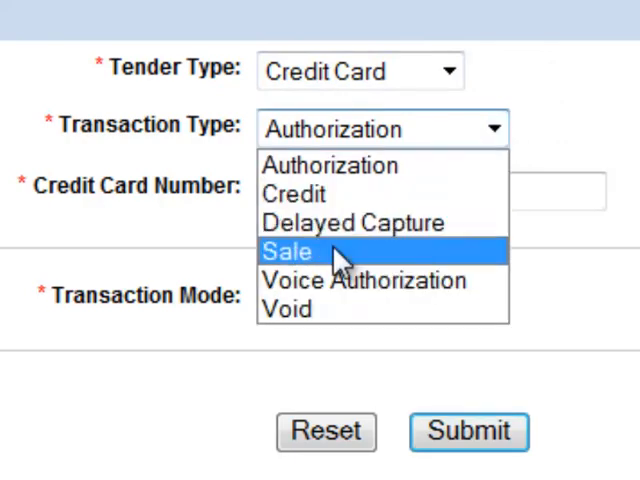
click(288, 251)
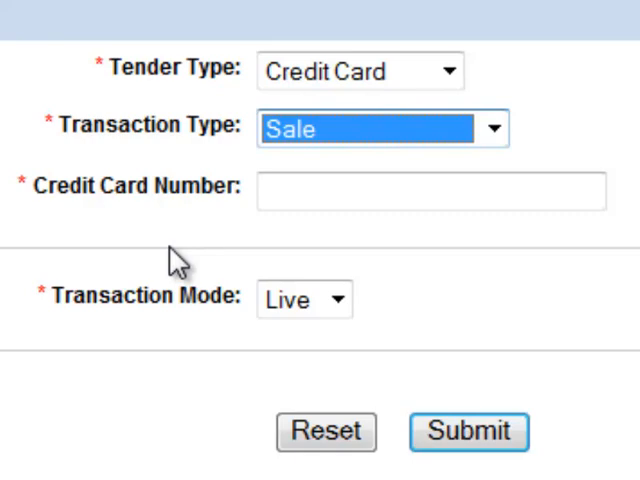
mouse_move(213, 248)
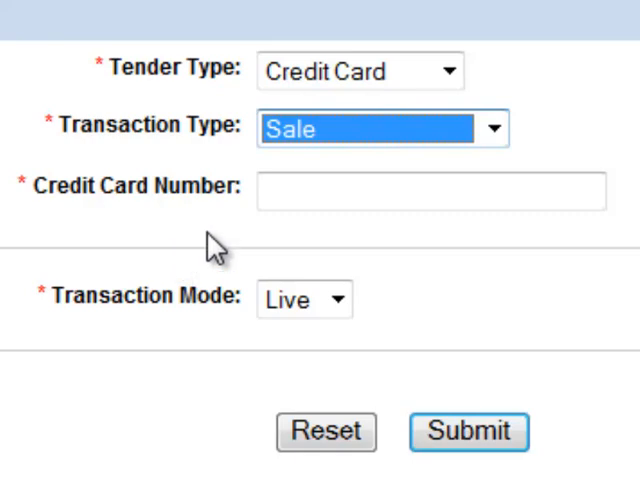
click(430, 191)
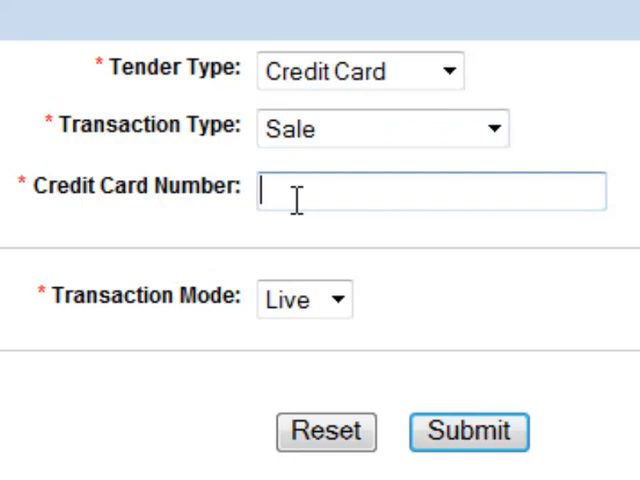
text(51415)
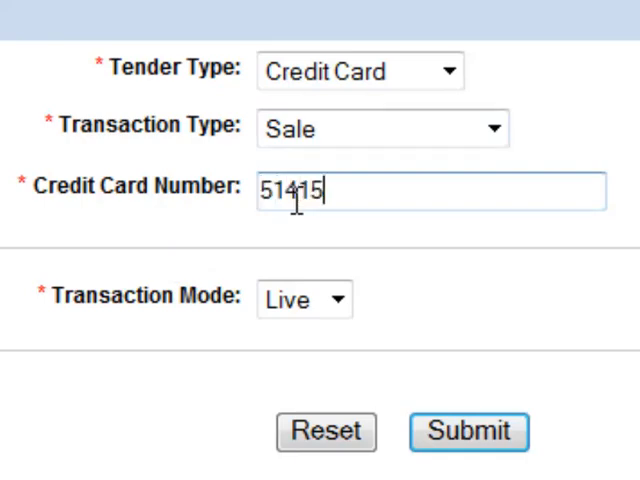
text(555555555555)
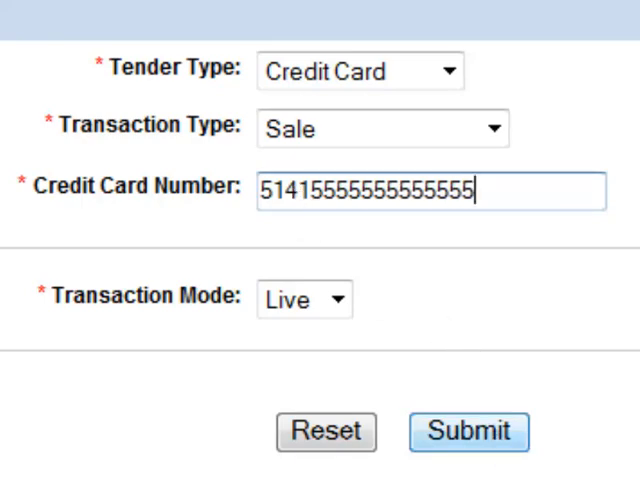
click(468, 431)
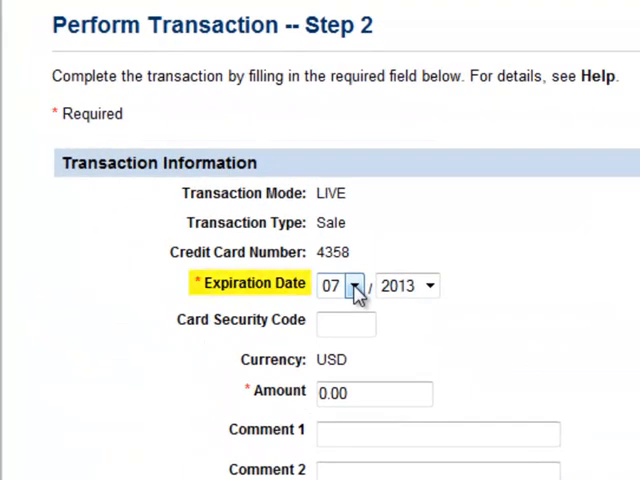
- Set the card expiration to 03/2016 and the amount to 1.00
click(430, 285)
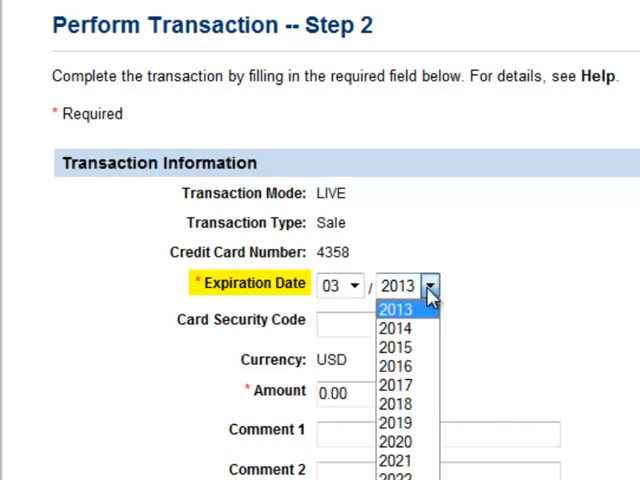
click(393, 363)
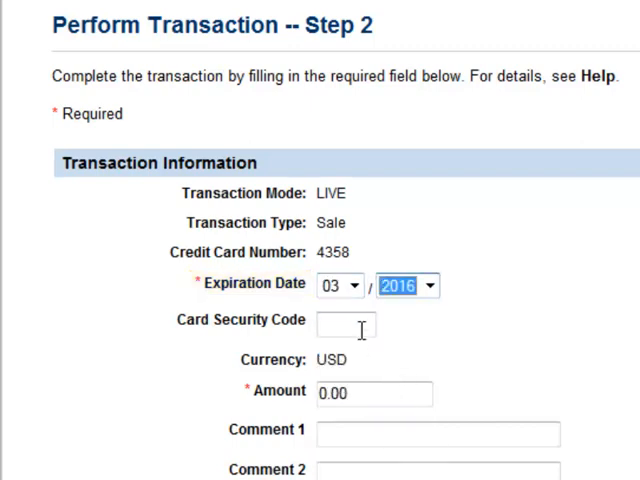
click(374, 393)
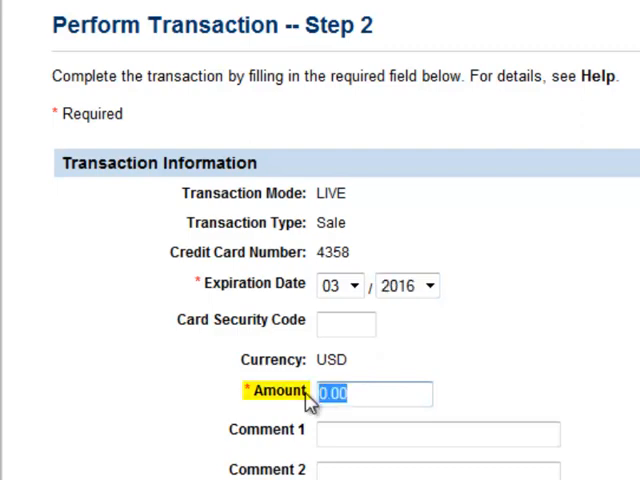
text(1.00)
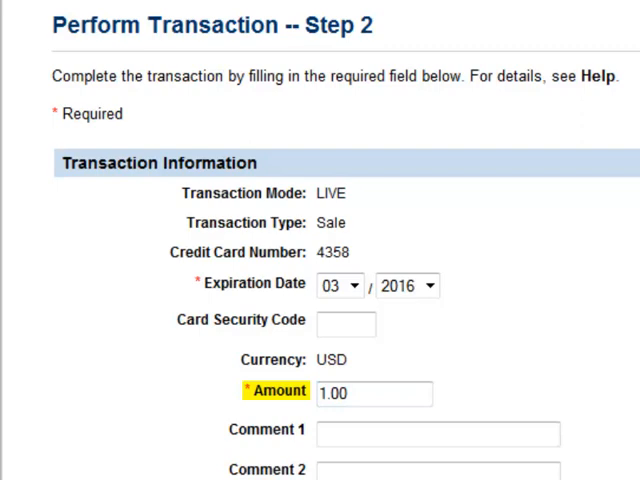
- Enter a name in Comment 1
scroll(down, 3)
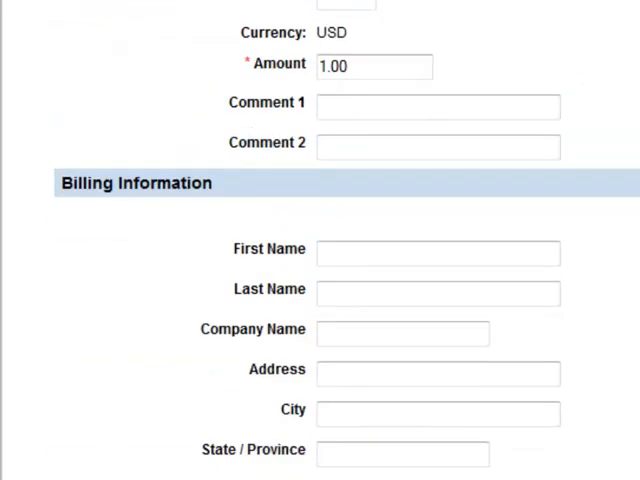
scroll(up, 3)
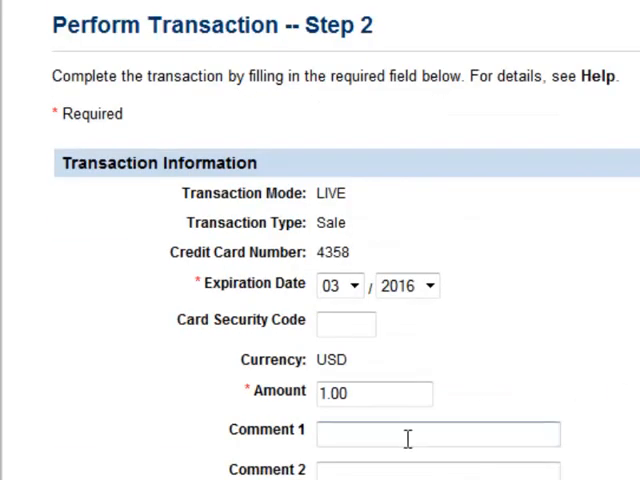
scroll(down, 3)
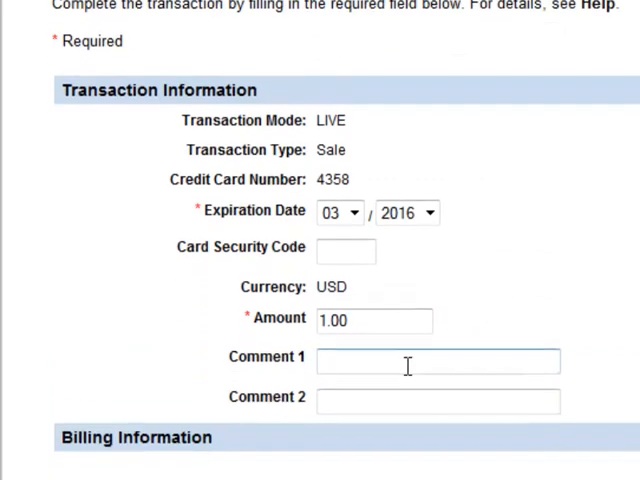
scroll(down, 3)
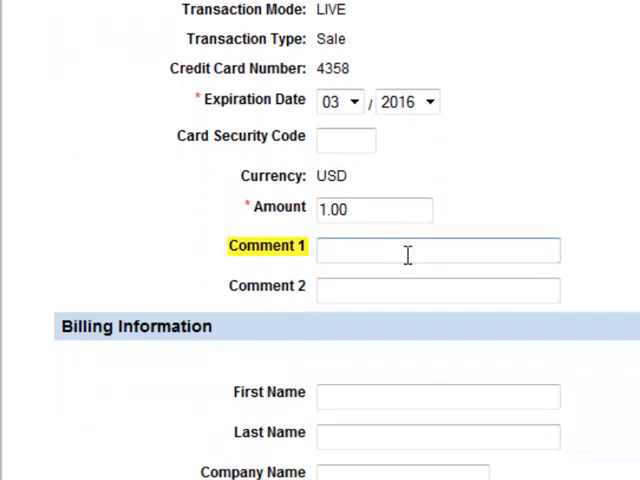
click(438, 250)
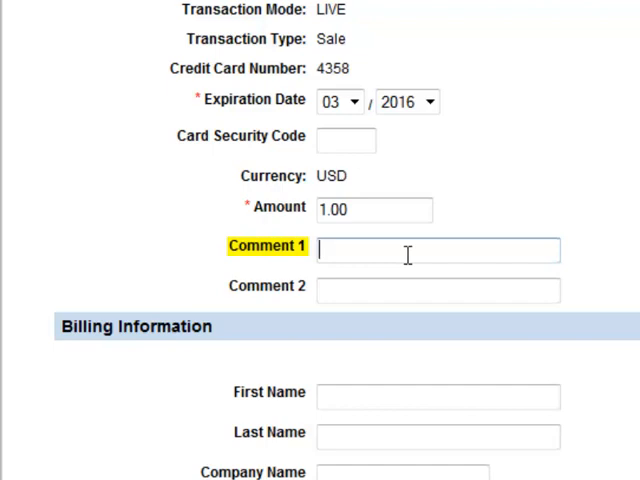
text(Greg D.)
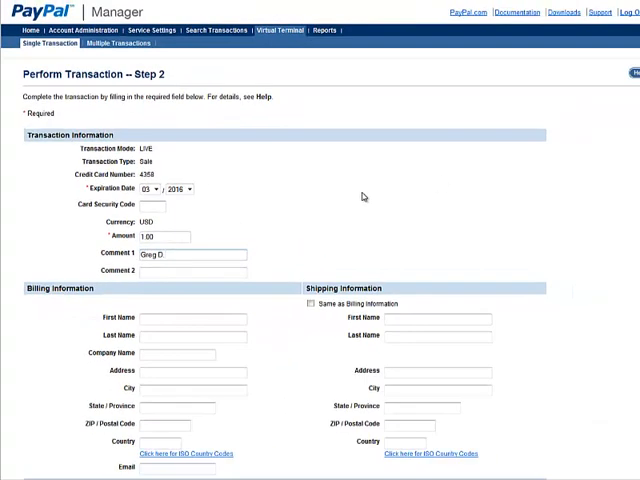
scroll(down, 3)
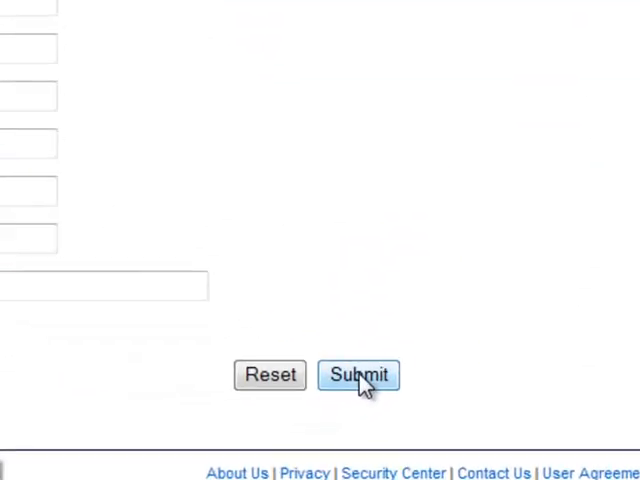
- Submit the sale and review the Approved result with Result Code 0
click(358, 374)
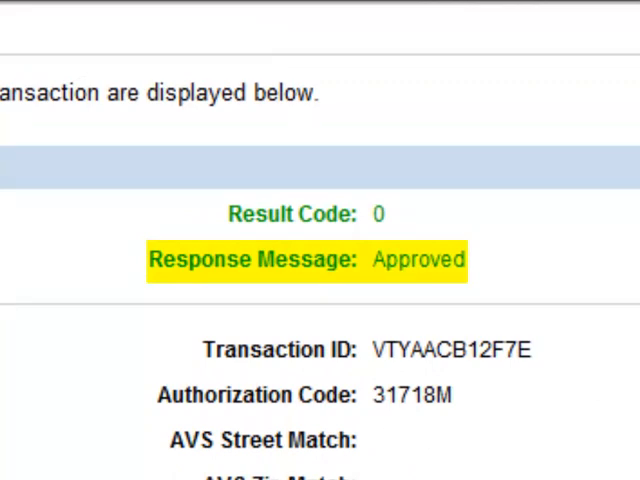
scroll(down, 3)
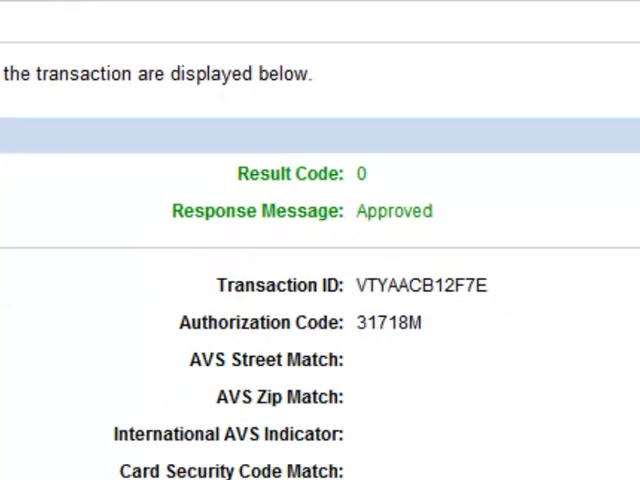